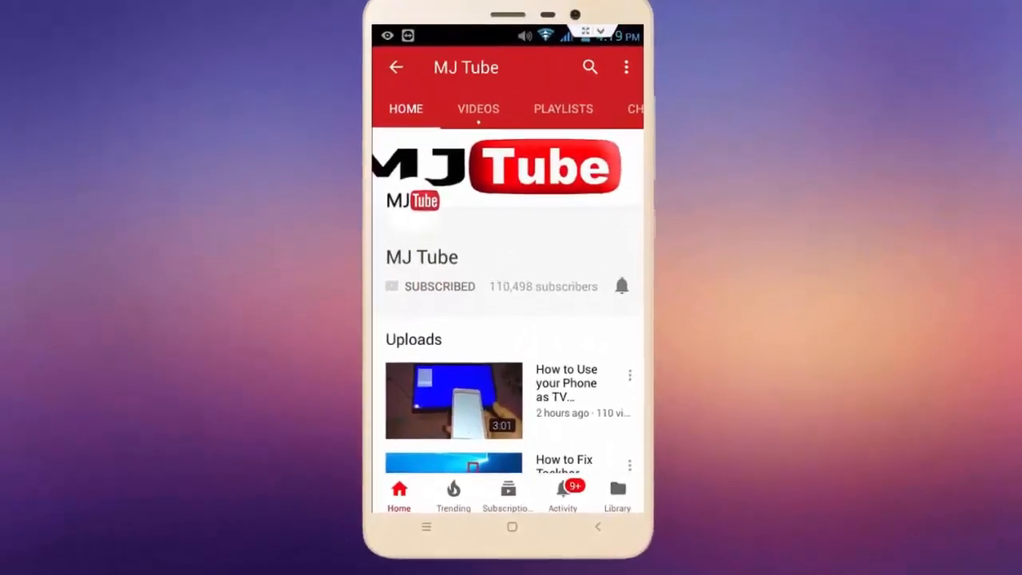
Search Google for 'web store' and go to the Chrome Web Store extensions page.
{"action": "left_click", "coordinate": [622, 286]}
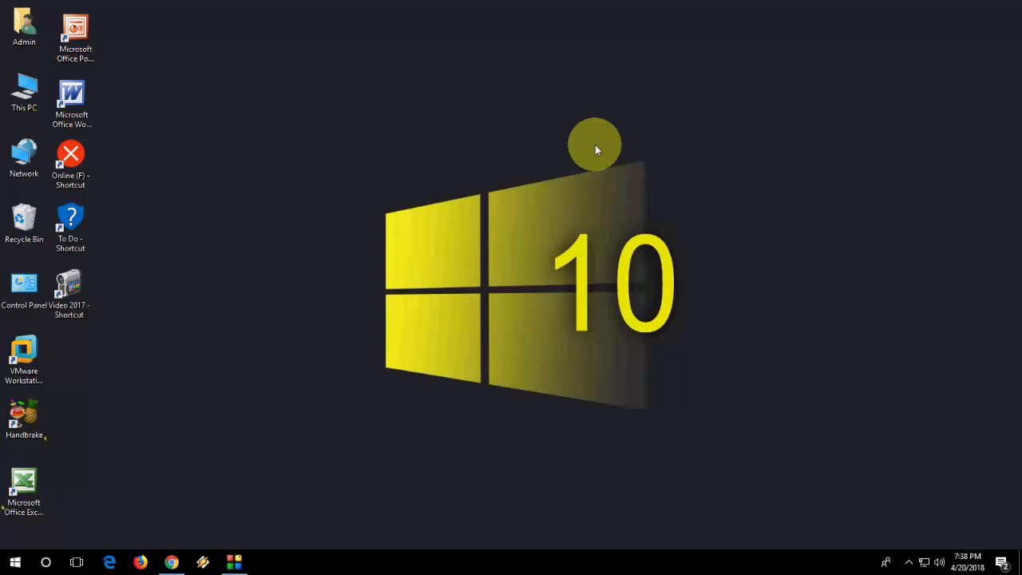
{"action": "mouse_move", "coordinate": [172, 563]}
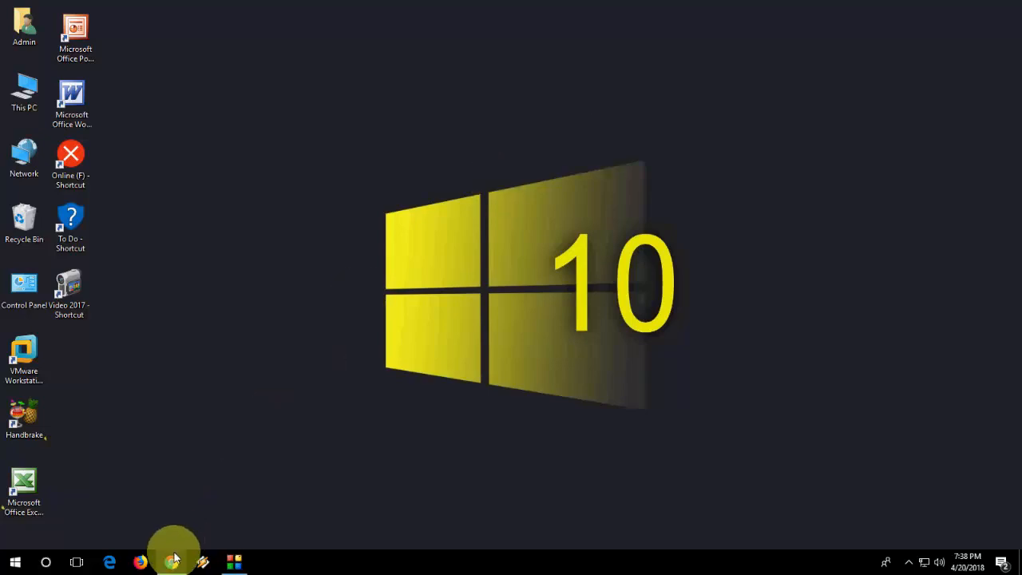
{"action": "left_click", "coordinate": [172, 562]}
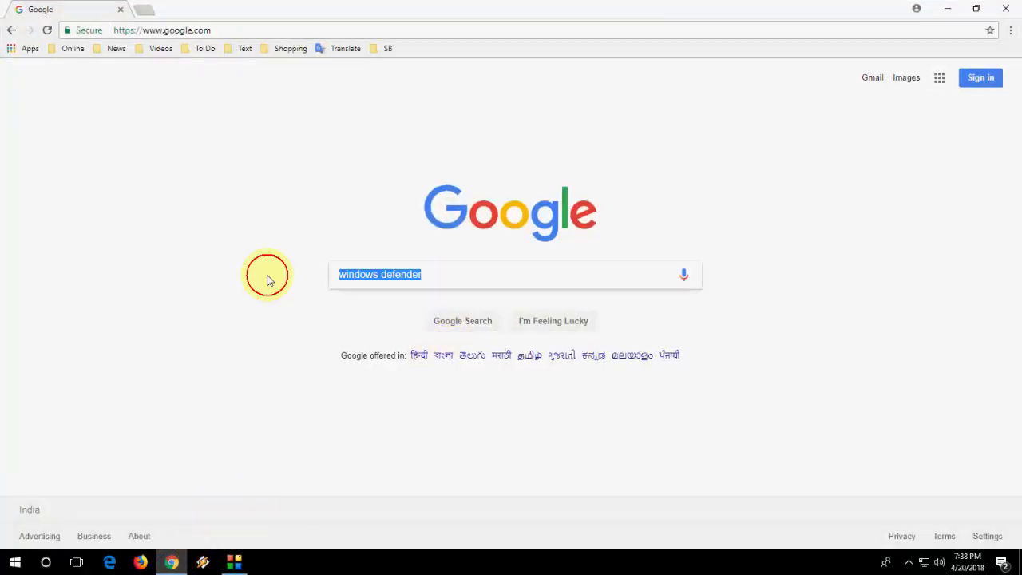
{"action": "type", "text": "web store"}
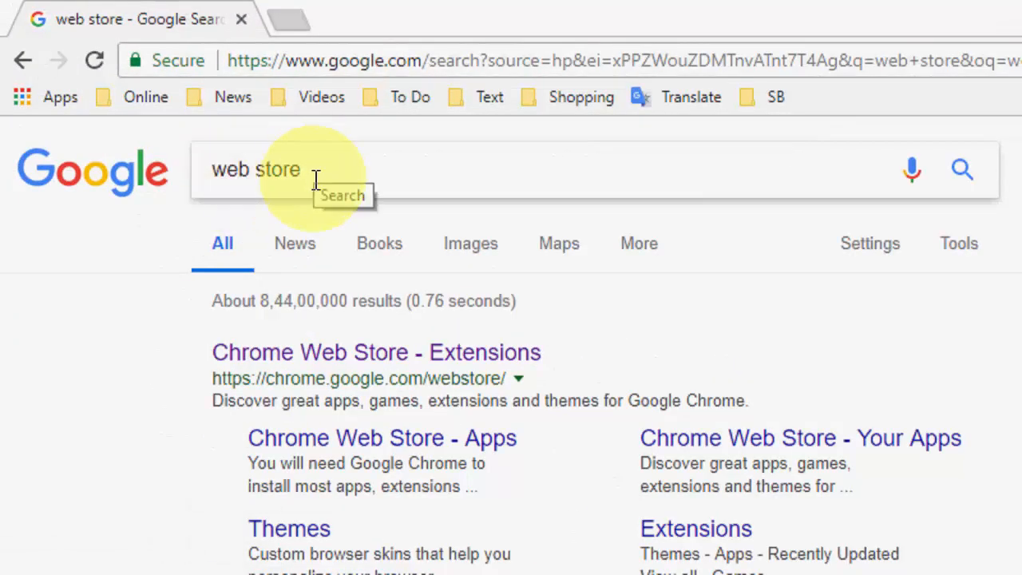
{"action": "left_click", "coordinate": [375, 353]}
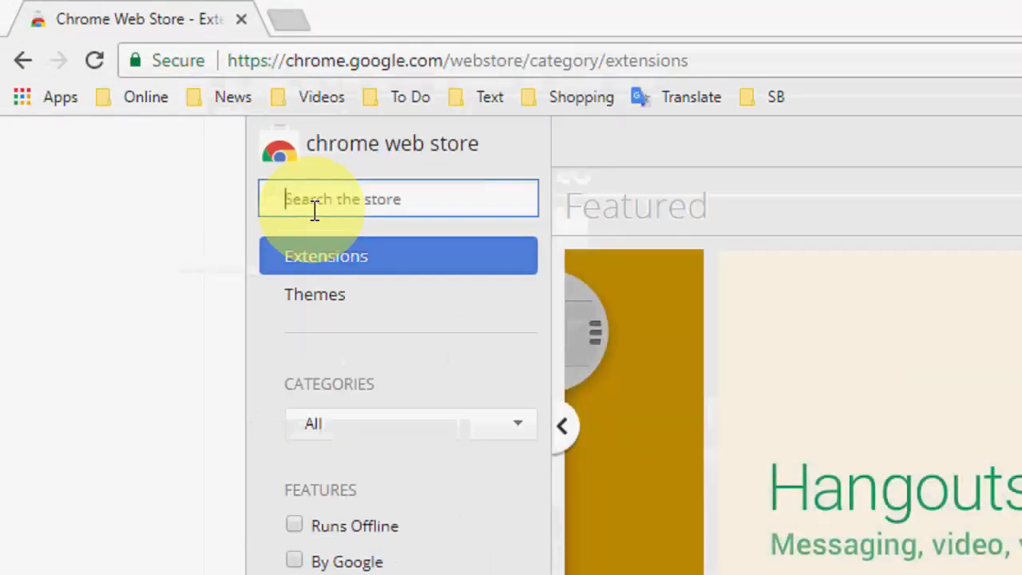
Search the store for 'windows defender browser' to list Windows Defender Browser Protection.
{"action": "type", "text": "windows defender"}
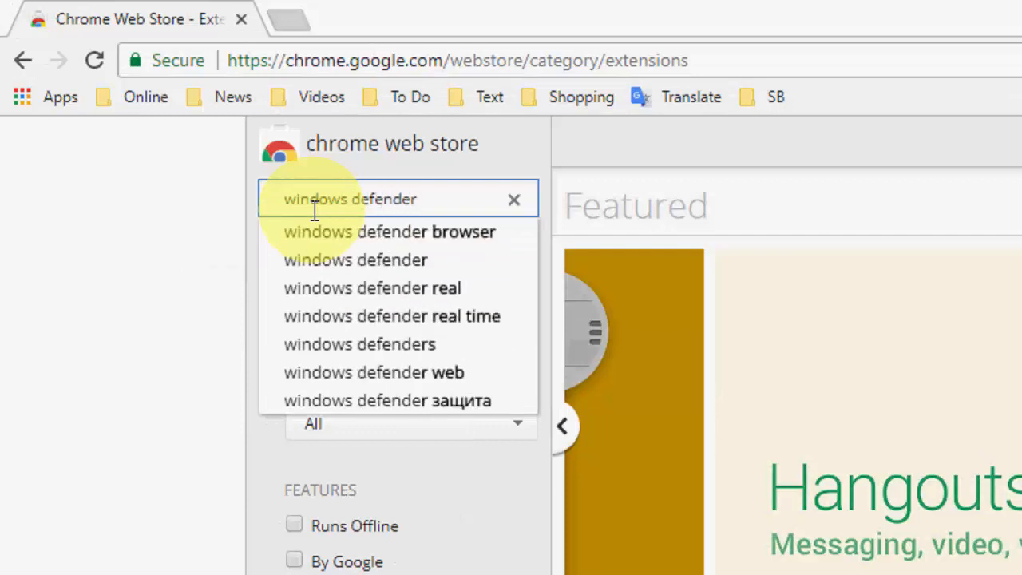
{"action": "left_click", "coordinate": [390, 232]}
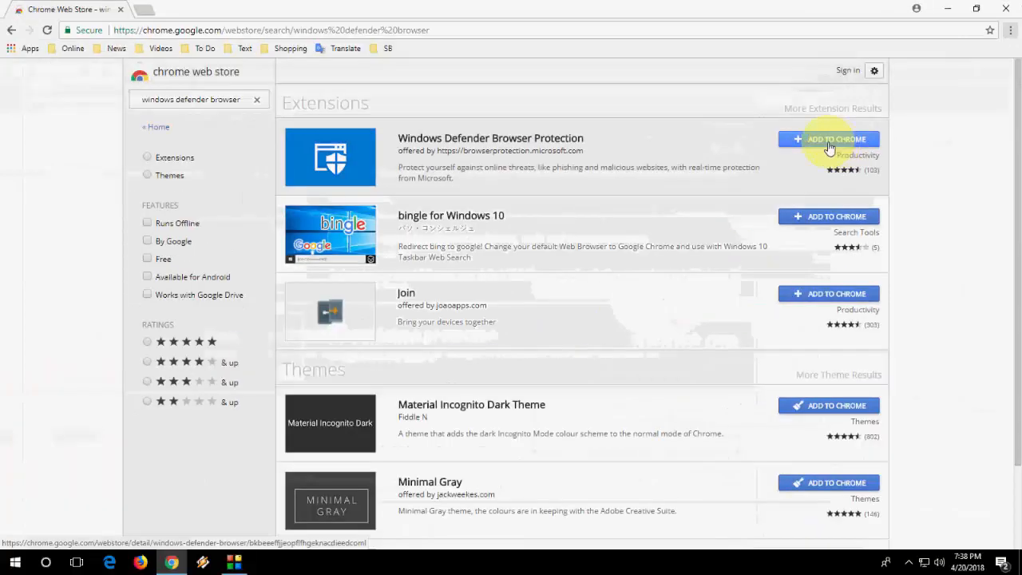
Add the Windows Defender Browser Protection extension to Chrome and confirm.
{"action": "left_click", "coordinate": [828, 139]}
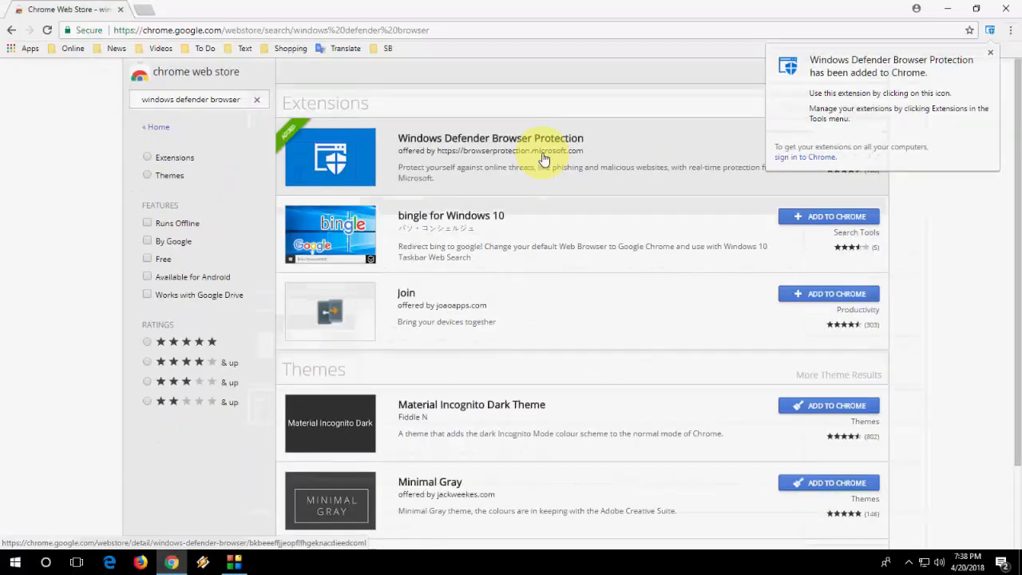
{"action": "mouse_move", "coordinate": [993, 103]}
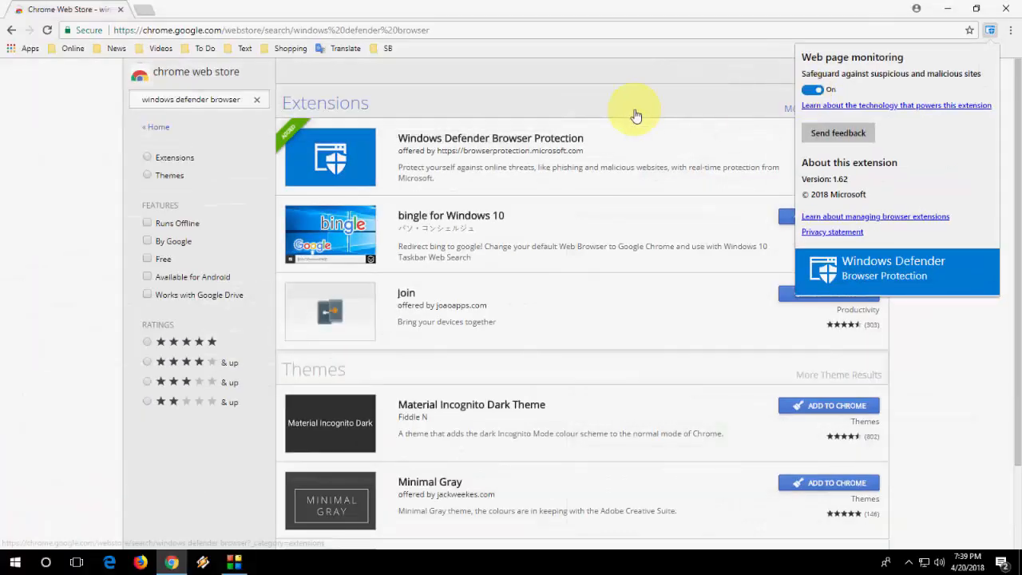
{"action": "mouse_move", "coordinate": [57, 169]}
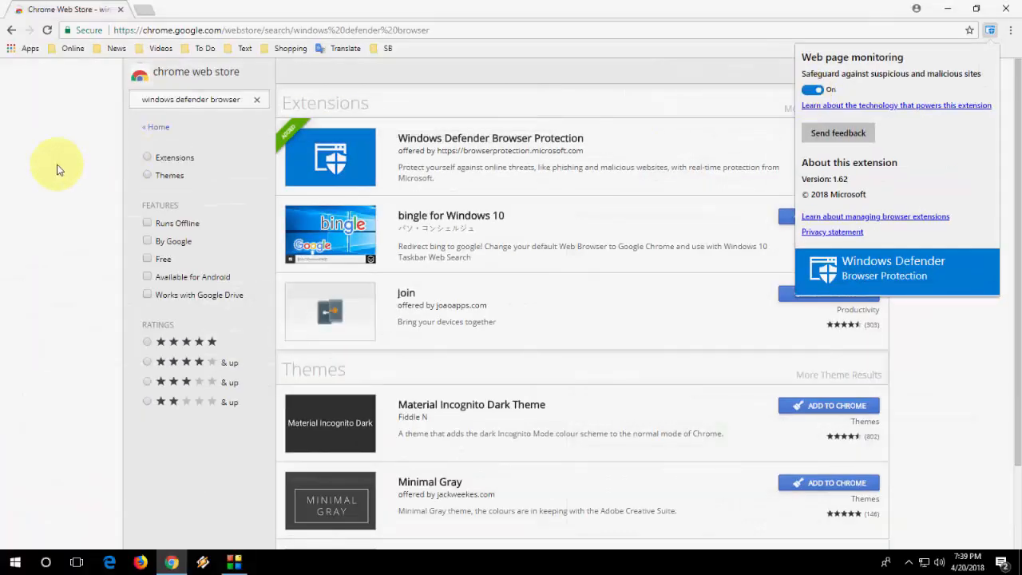